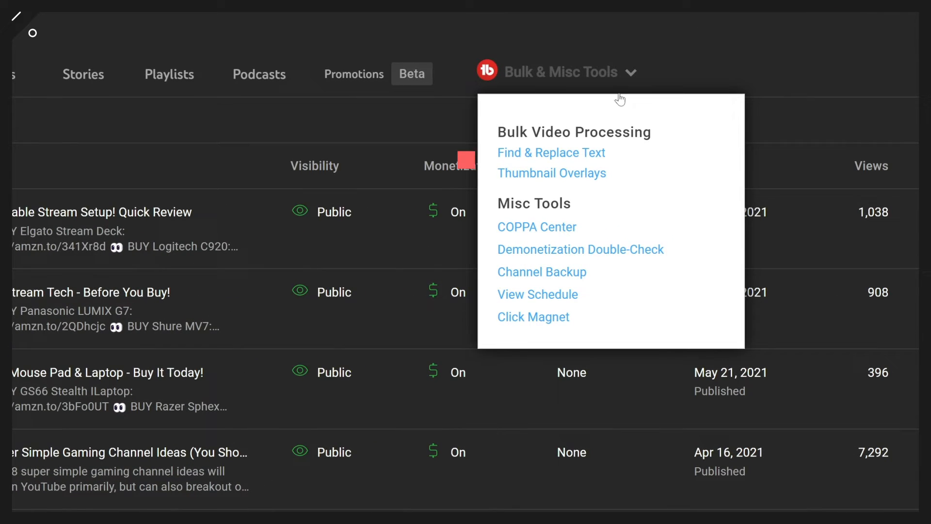
{"action": "mouse_move", "coordinate": [594, 160]}
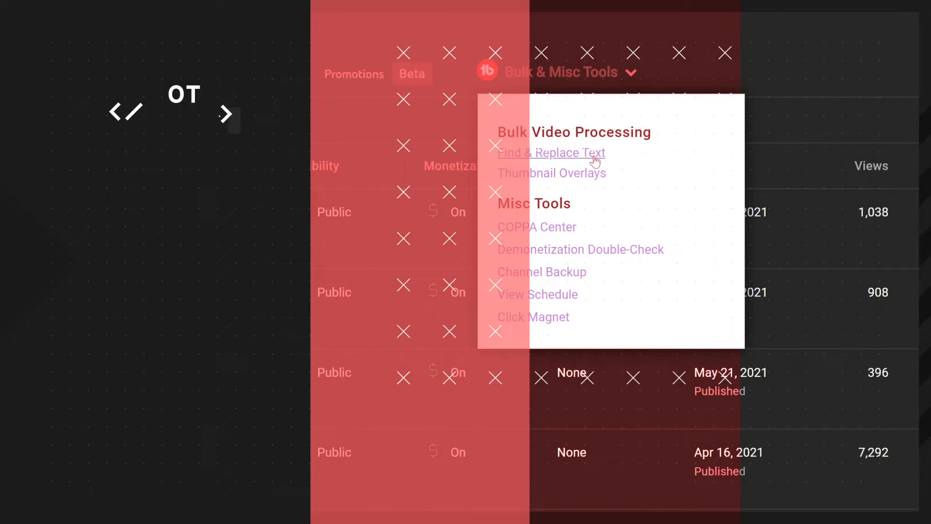
Launch the Find & Replace Text tool from Bulk Video Processing.
{"action": "left_click", "coordinate": [550, 152]}
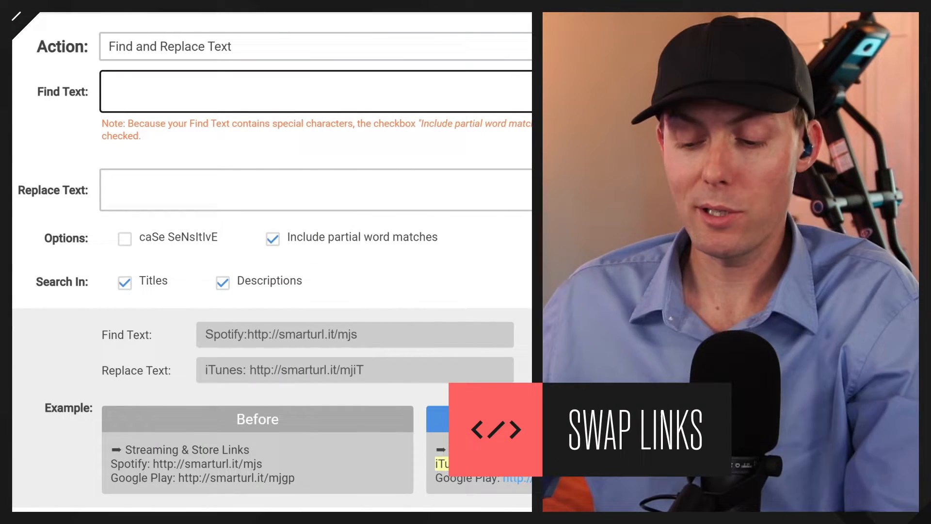
{"action": "type", "text": "https://twitter.com/awallcrypto"}
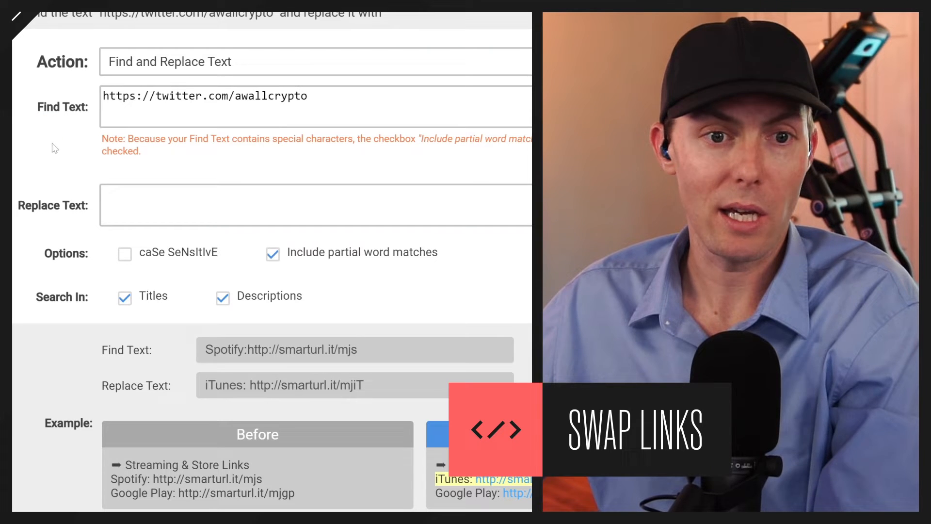
{"action": "type", "text": "https://twitter.com/awallcrypto"}
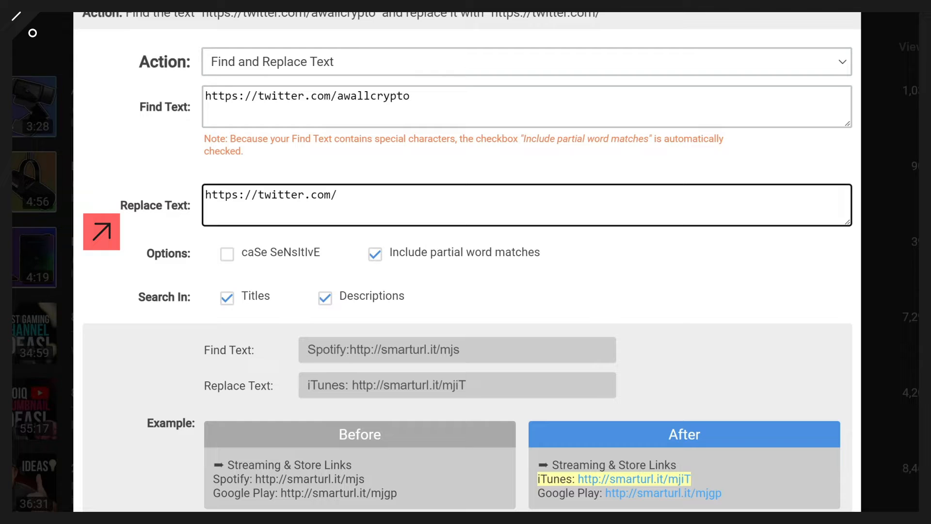
{"action": "type", "text": "andrewfw"}
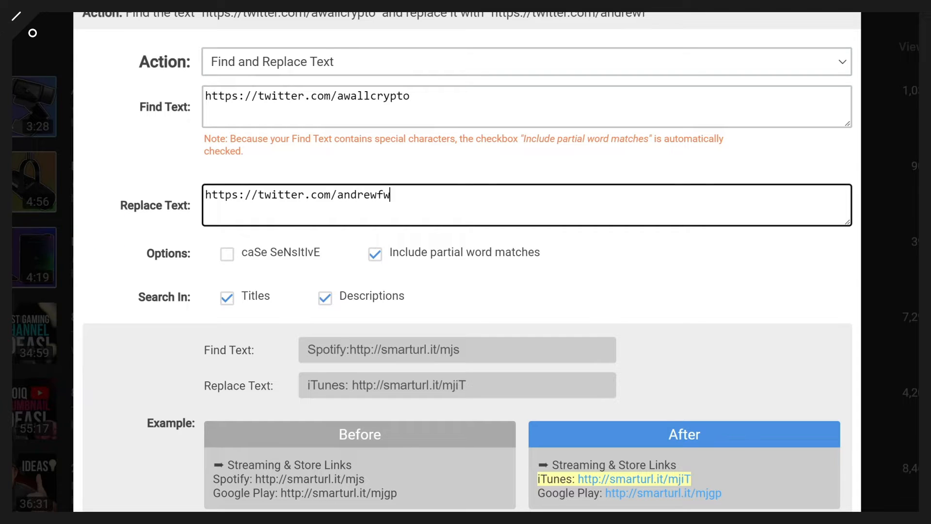
{"action": "type", "text": "all"}
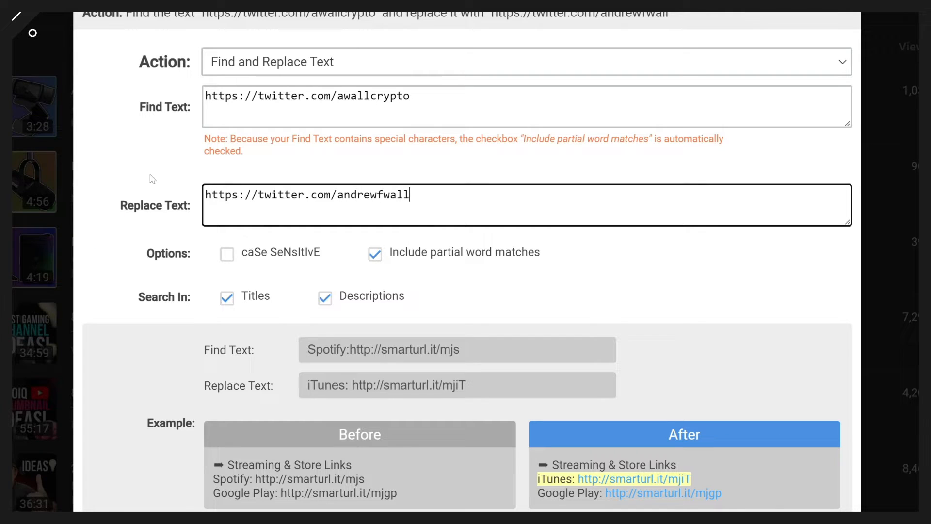
{"action": "scroll", "scroll_direction": "down", "scroll_amount": 3}
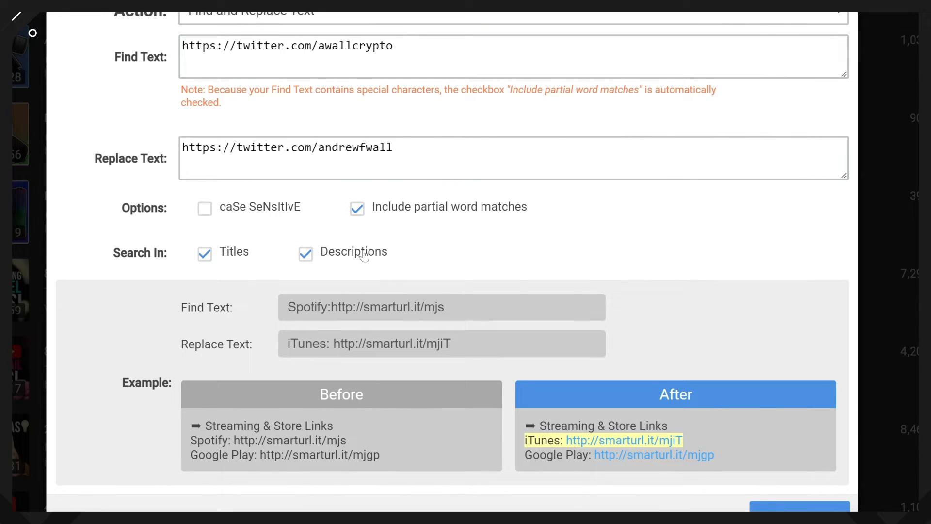
{"action": "mouse_move", "coordinate": [680, 265]}
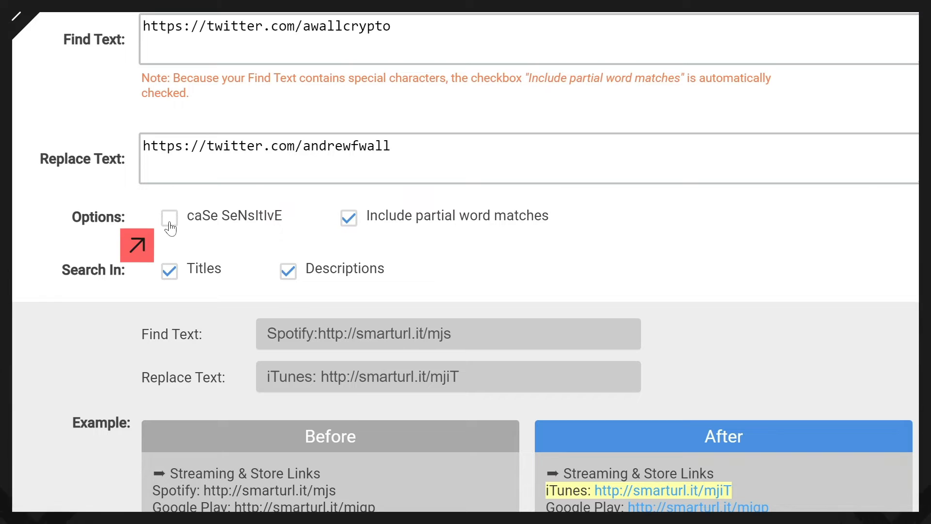
{"action": "mouse_move", "coordinate": [459, 224]}
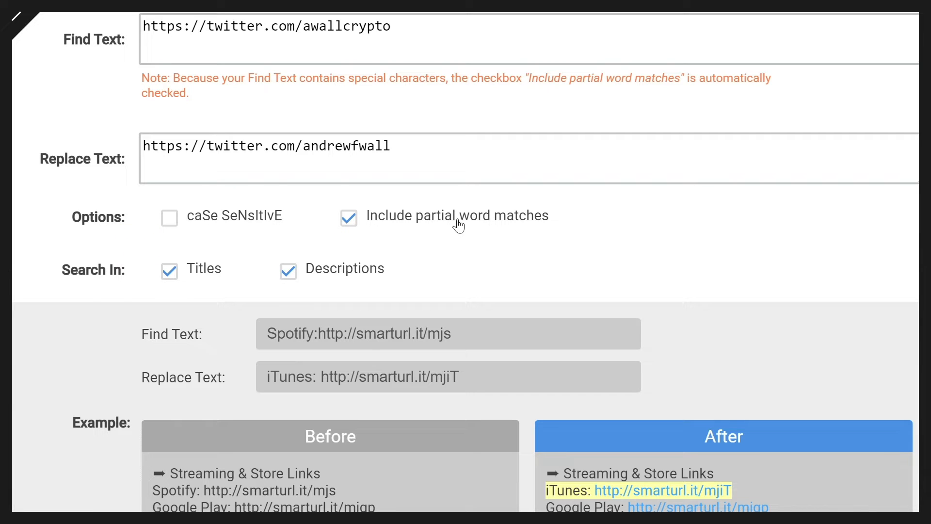
{"action": "mouse_move", "coordinate": [557, 231]}
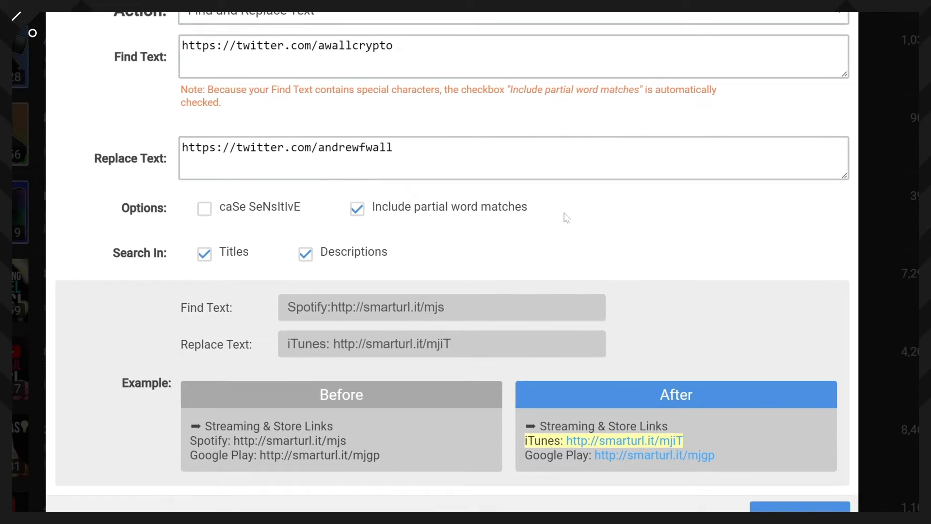
Keep Titles and Descriptions checked and continue to the video-selection step.
{"action": "scroll", "scroll_direction": "up", "scroll_amount": 3}
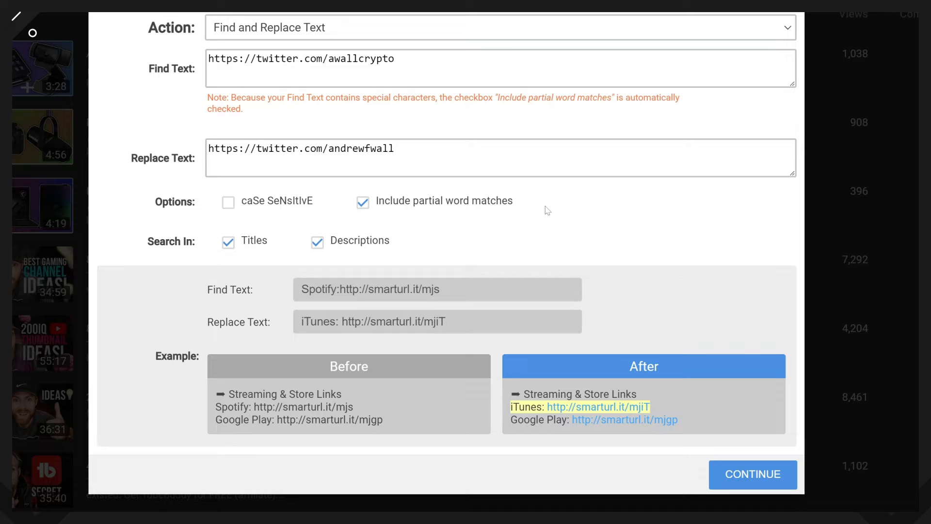
{"action": "left_click", "coordinate": [752, 475]}
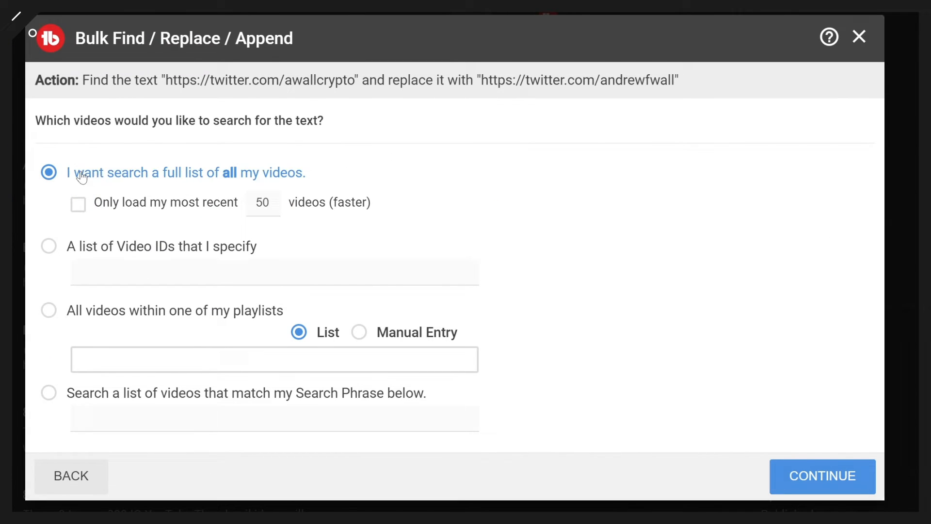
{"action": "mouse_move", "coordinate": [79, 209]}
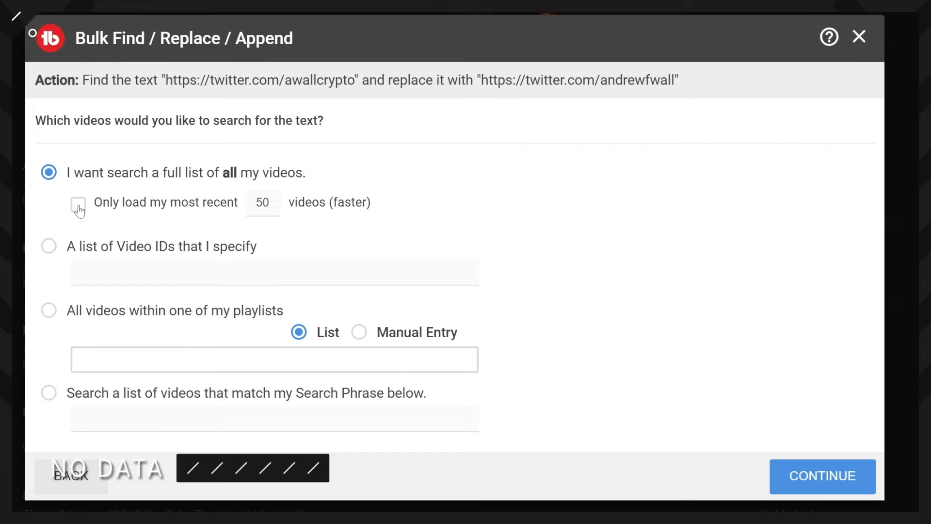
After trying each range option, search the full list of all videos without the recent-50 limit and continue.
{"action": "left_click", "coordinate": [78, 205]}
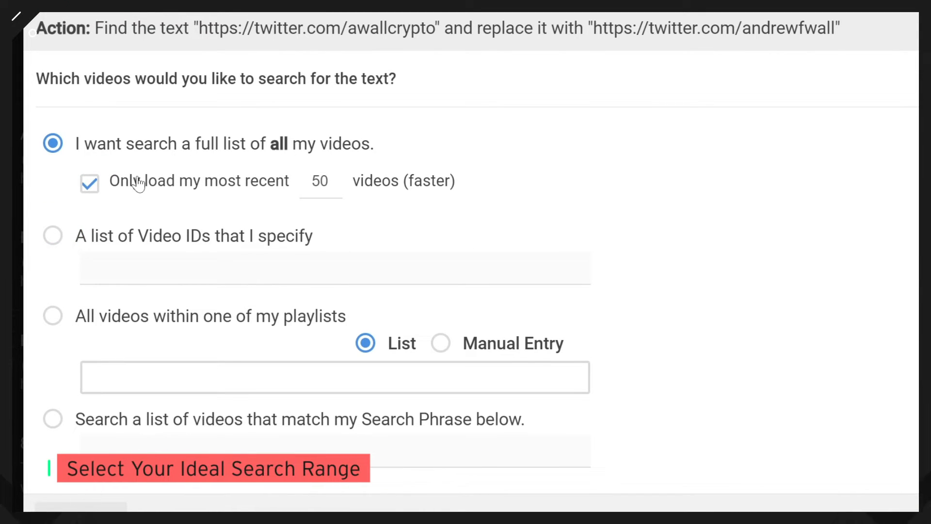
{"action": "mouse_move", "coordinate": [95, 187]}
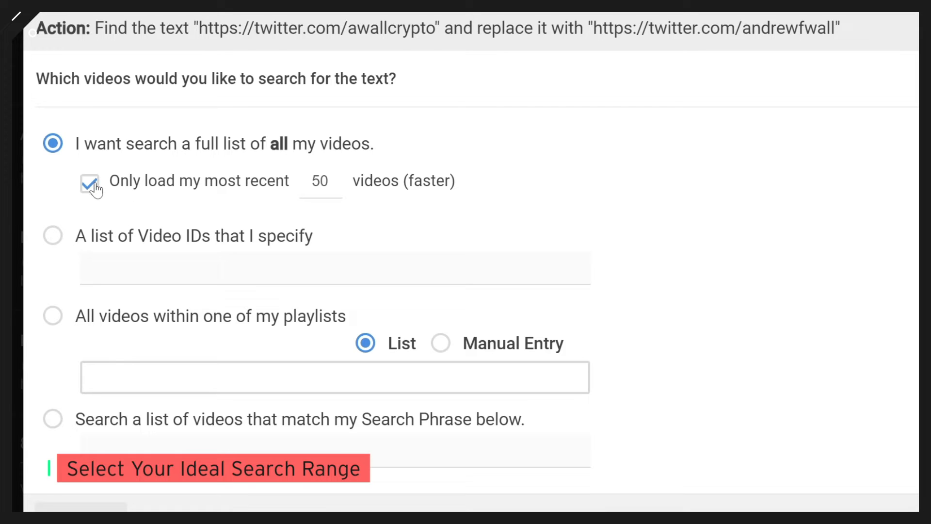
{"action": "left_click", "coordinate": [52, 234]}
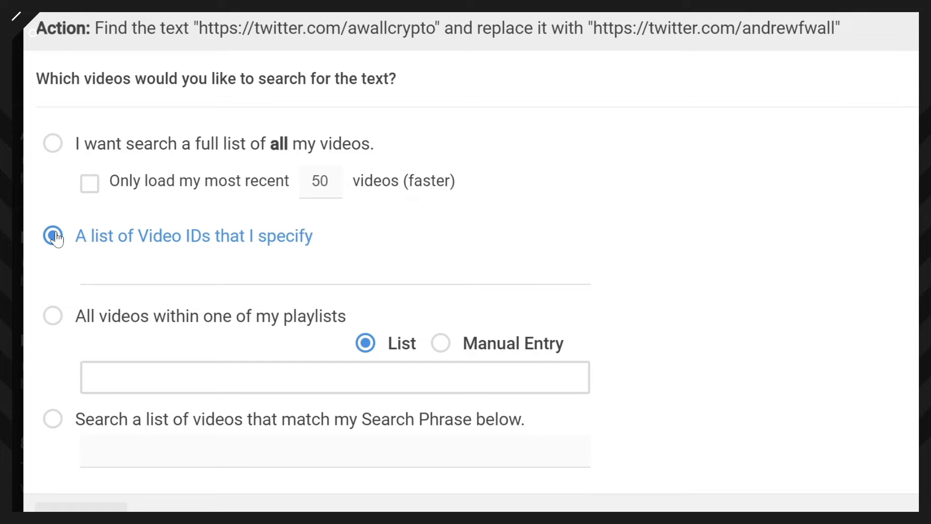
{"action": "left_click", "coordinate": [52, 315]}
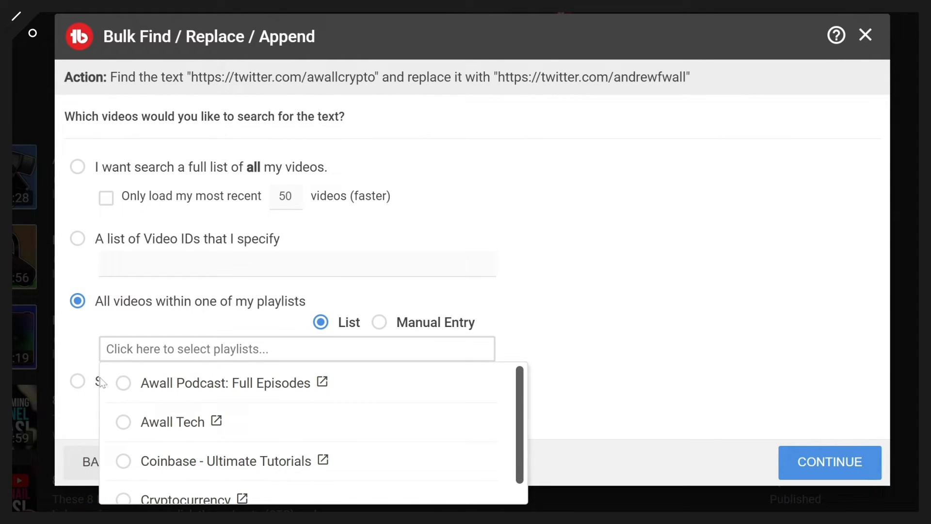
{"action": "left_click", "coordinate": [77, 381]}
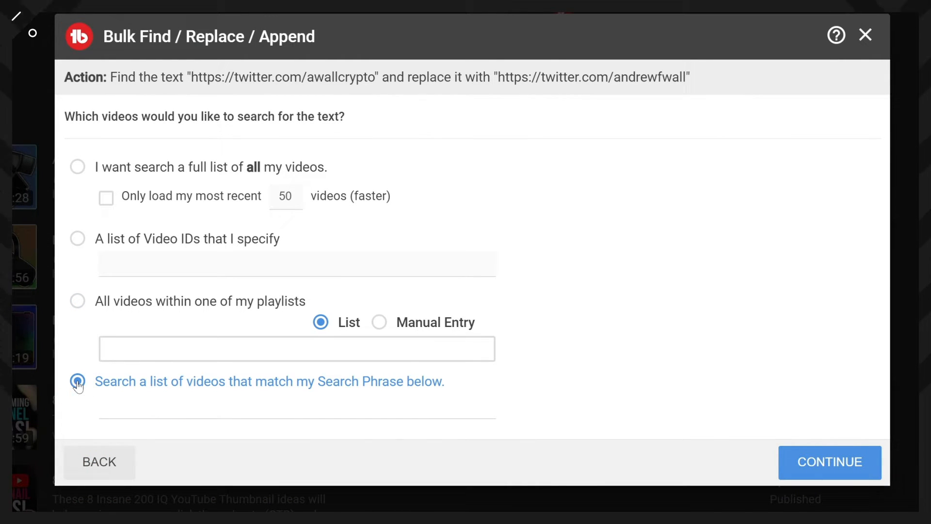
{"action": "left_click", "coordinate": [78, 381]}
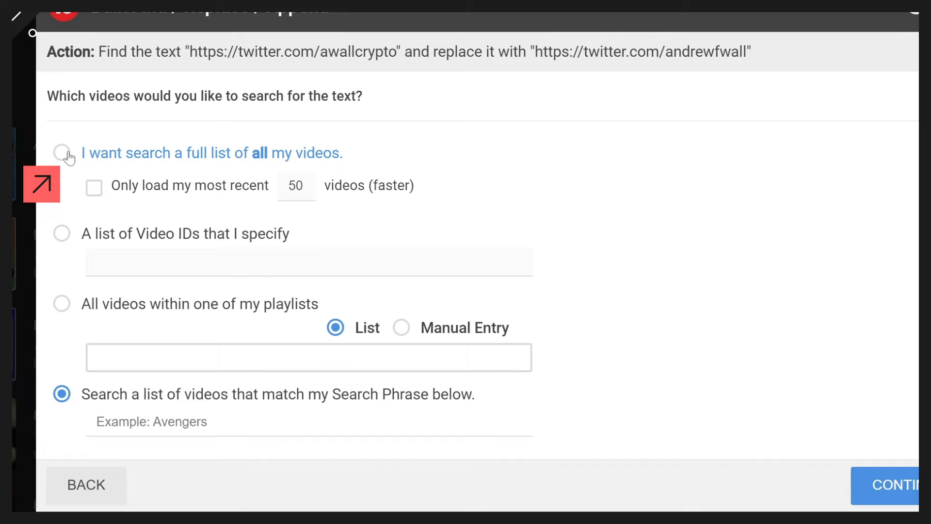
{"action": "left_click", "coordinate": [62, 152]}
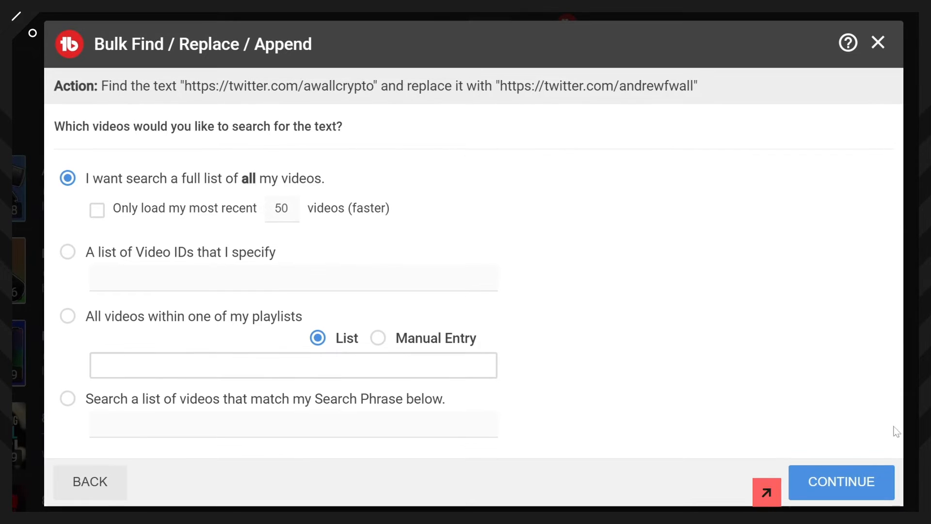
{"action": "left_click", "coordinate": [842, 482]}
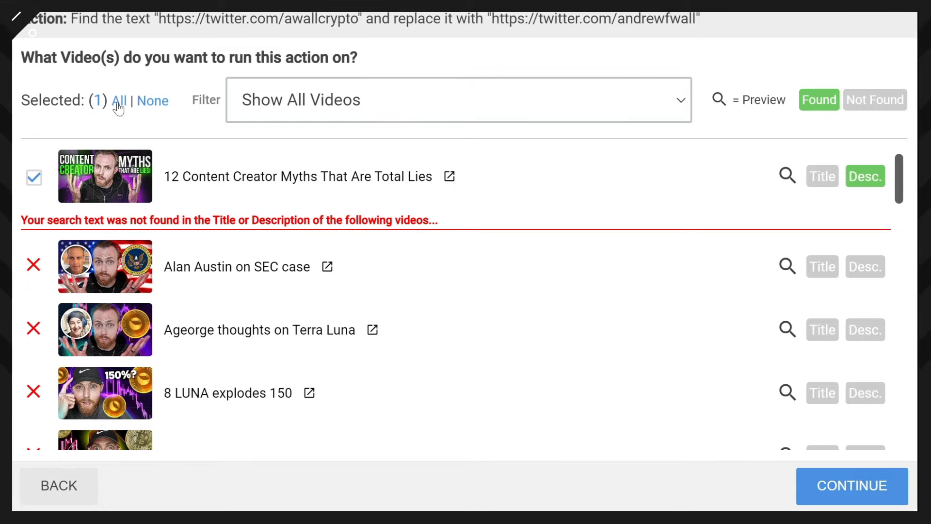
{"action": "mouse_move", "coordinate": [627, 185]}
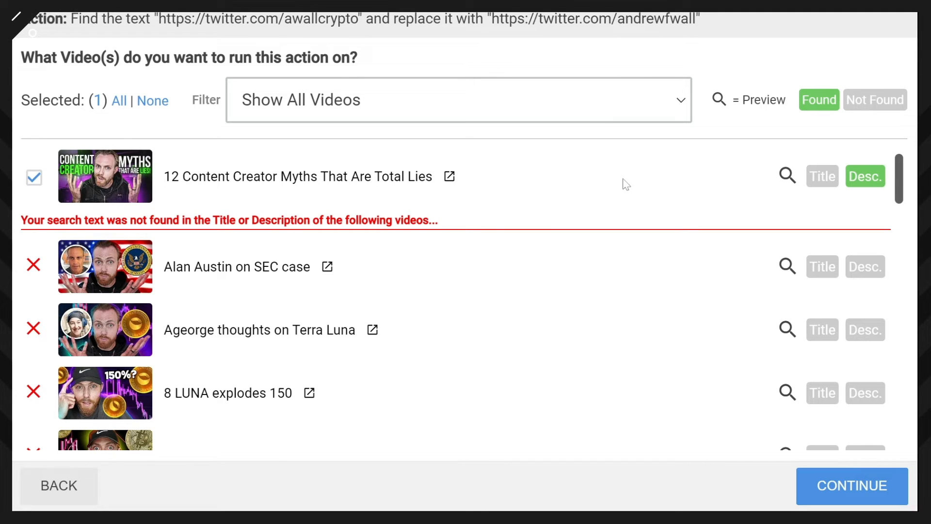
Keep '12 Content Creator Myths That Are Total Lies' checked as the one found video and continue.
{"action": "left_click", "coordinate": [852, 486]}
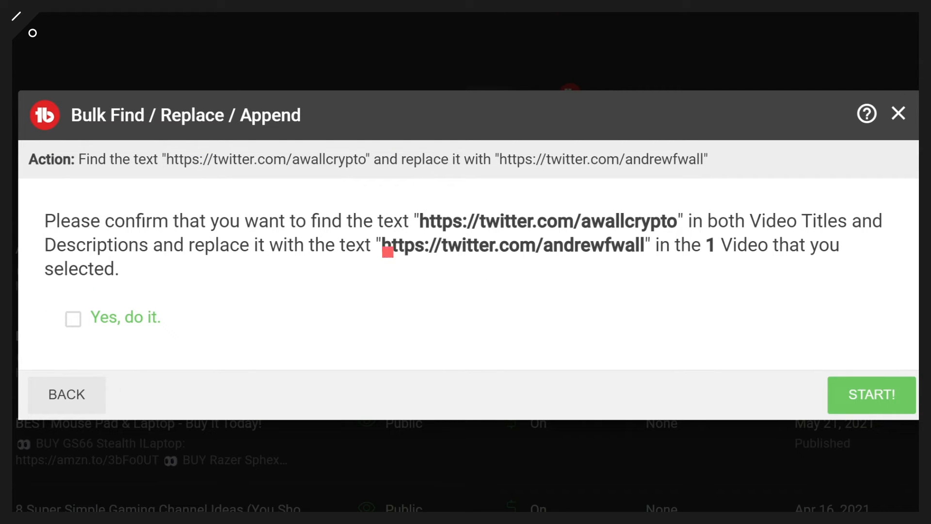
Tick 'Yes, do it.' and start the replacement, reaching 1 of 1 videos complete.
{"action": "double_click", "coordinate": [547, 221]}
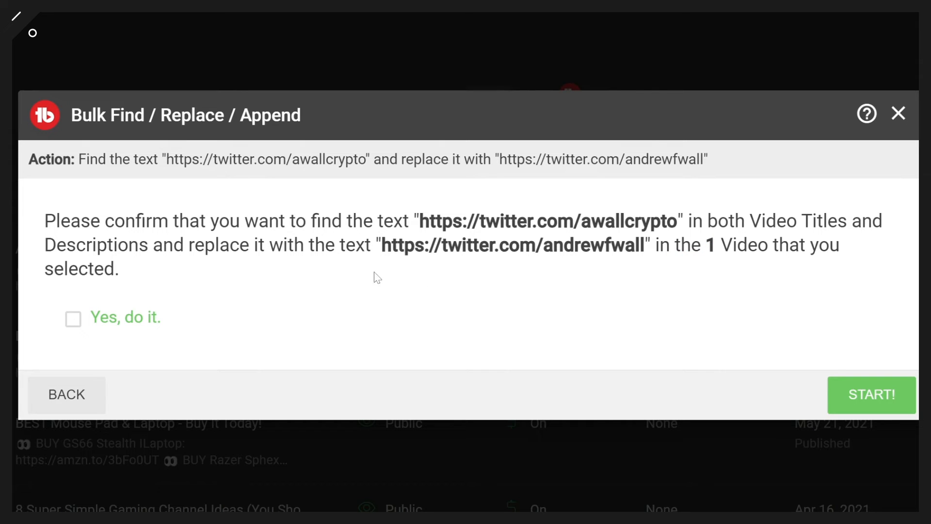
{"action": "left_click", "coordinate": [72, 318]}
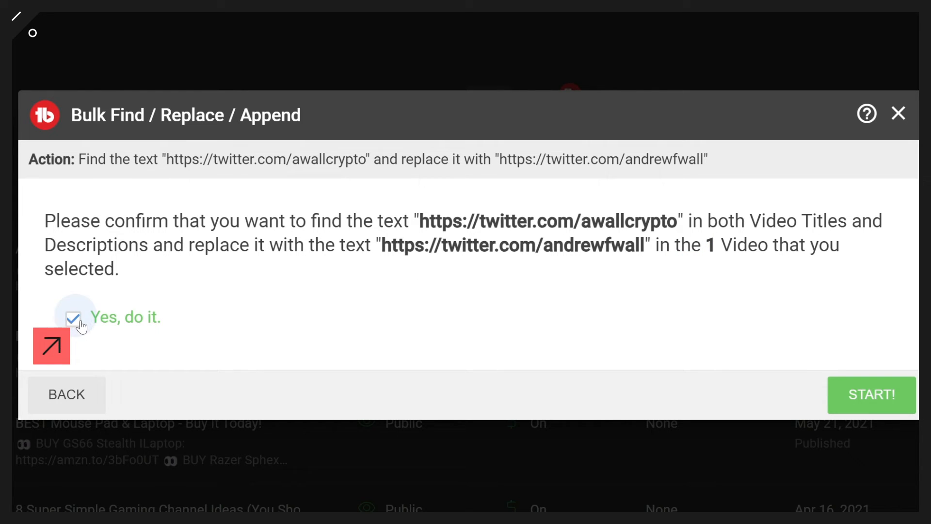
{"action": "left_click", "coordinate": [871, 395]}
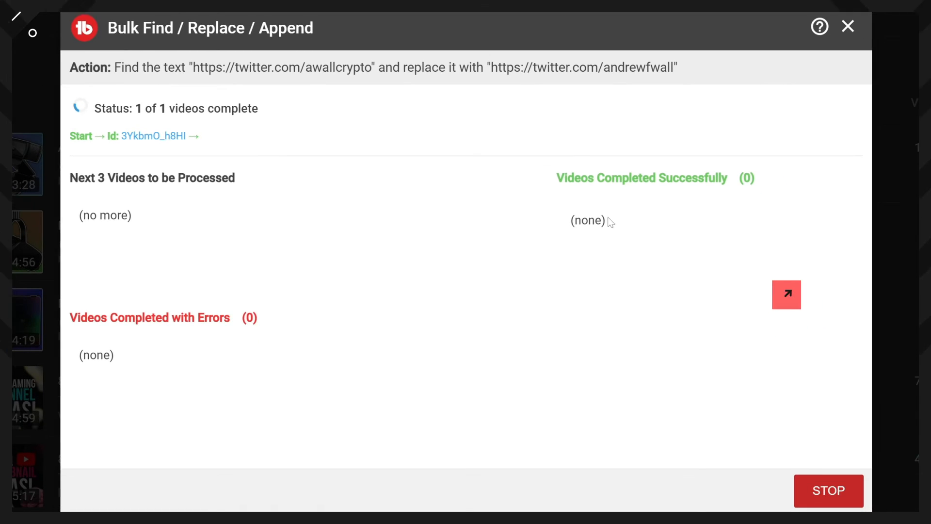